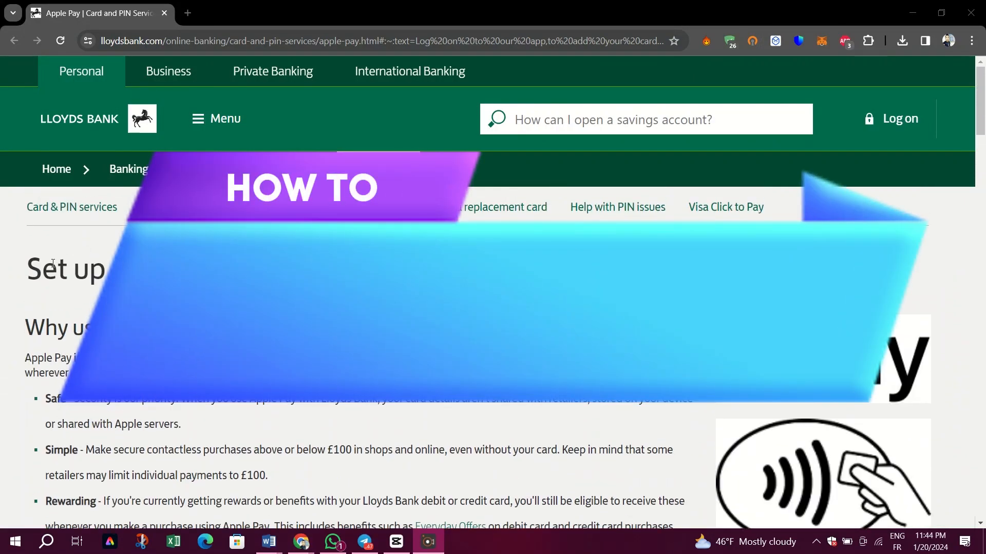
# Step: Scroll down and highlight the payment limit notice while reading it
pyautogui.scroll(-3)
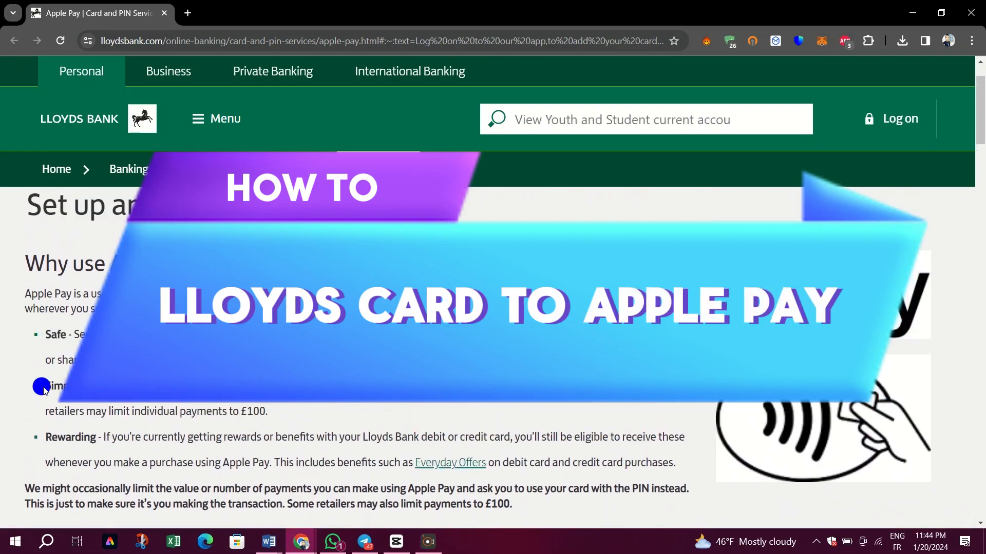
pyautogui.doubleClick(70, 436)
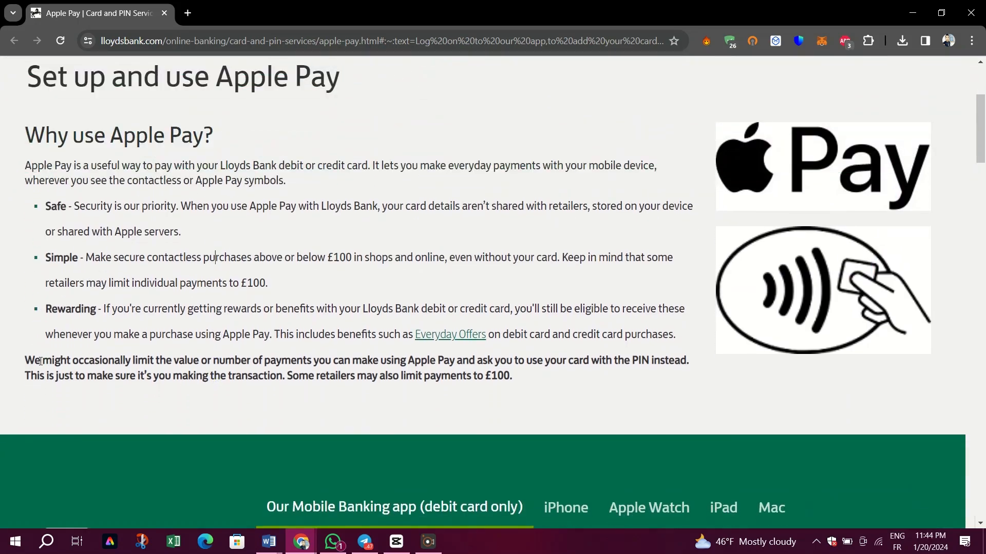
pyautogui.moveTo(25, 361); pyautogui.dragTo(329, 375)
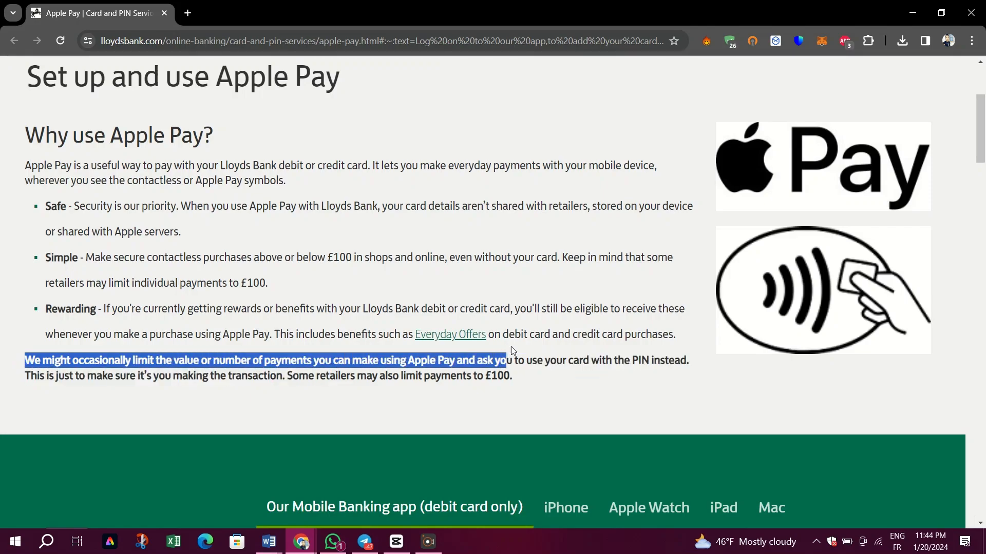
pyautogui.moveTo(504, 361); pyautogui.dragTo(688, 360)
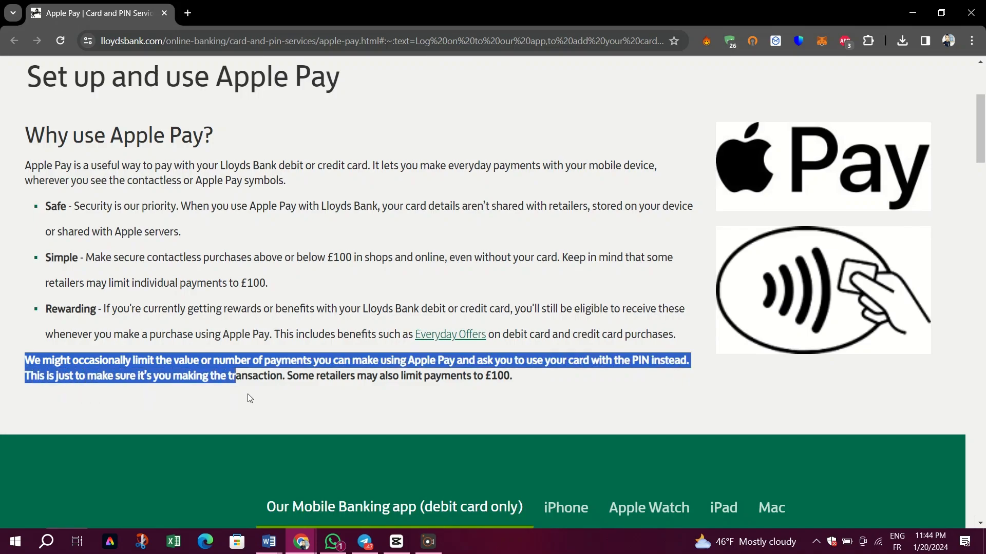
pyautogui.click(496, 390)
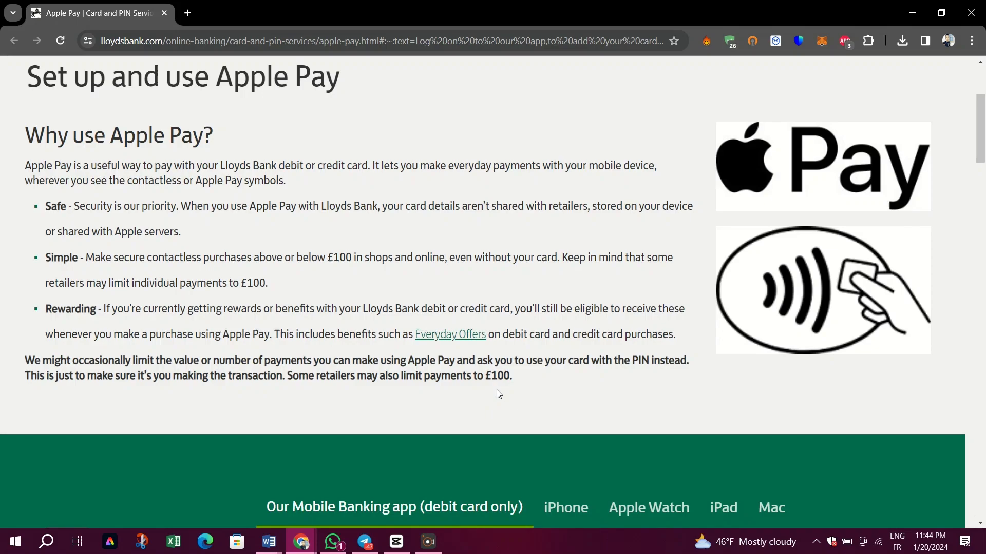
# Step: Scroll to the four Mobile Banking app steps and highlight the third step while reading
pyautogui.scroll(-3)
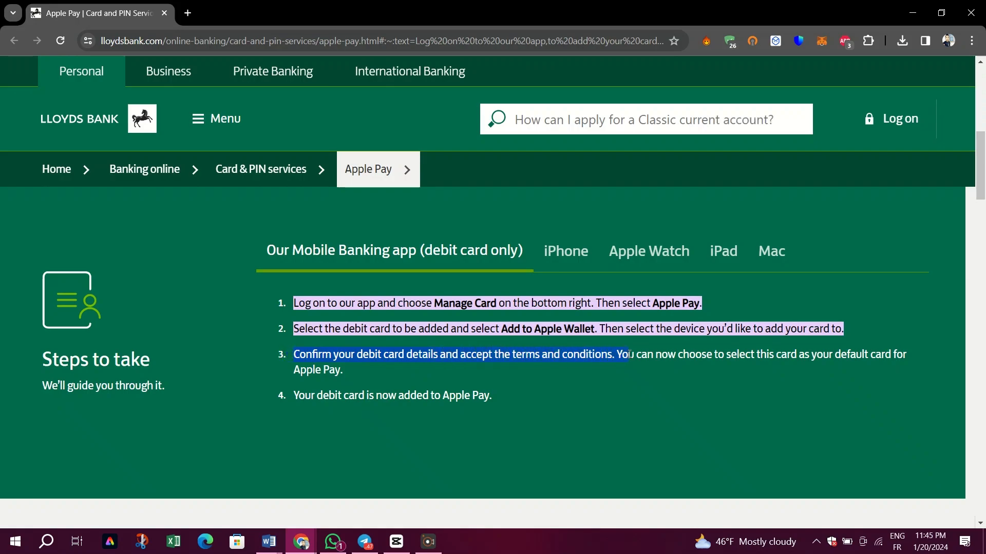
pyautogui.moveTo(628, 354); pyautogui.dragTo(751, 354)
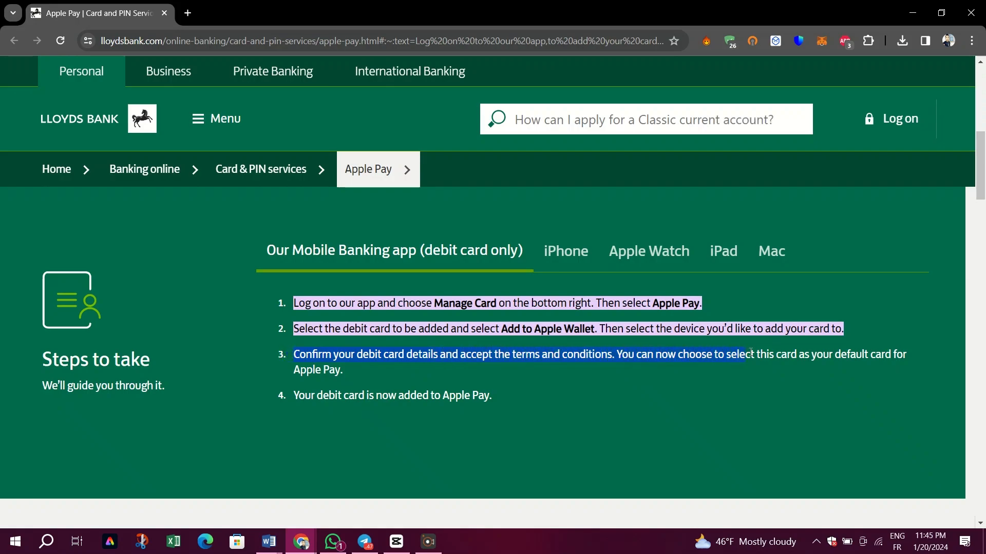
pyautogui.moveTo(745, 354); pyautogui.dragTo(893, 354)
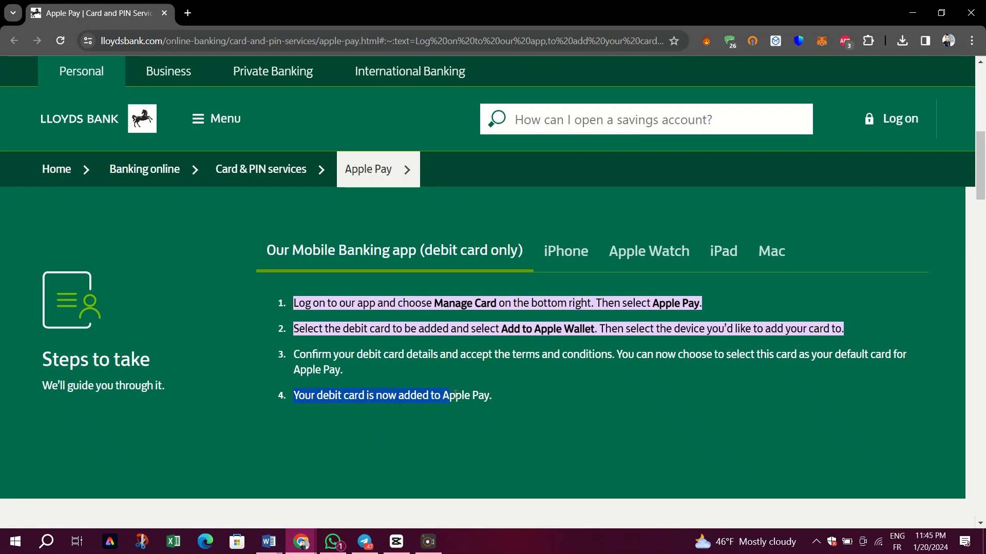
pyautogui.click(526, 415)
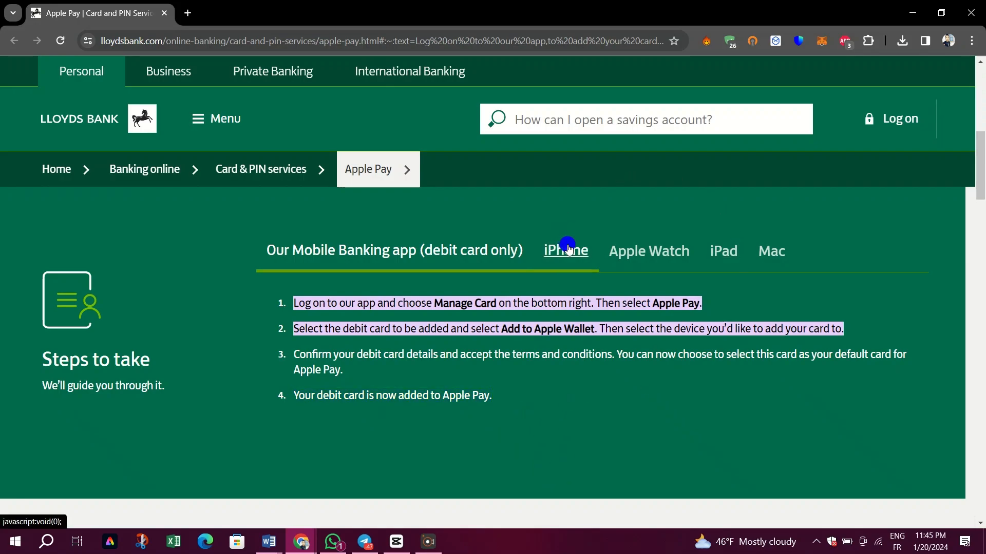
# Step: Switch to the iPhone tab and highlight the first and second steps while reading
pyautogui.click(564, 250)
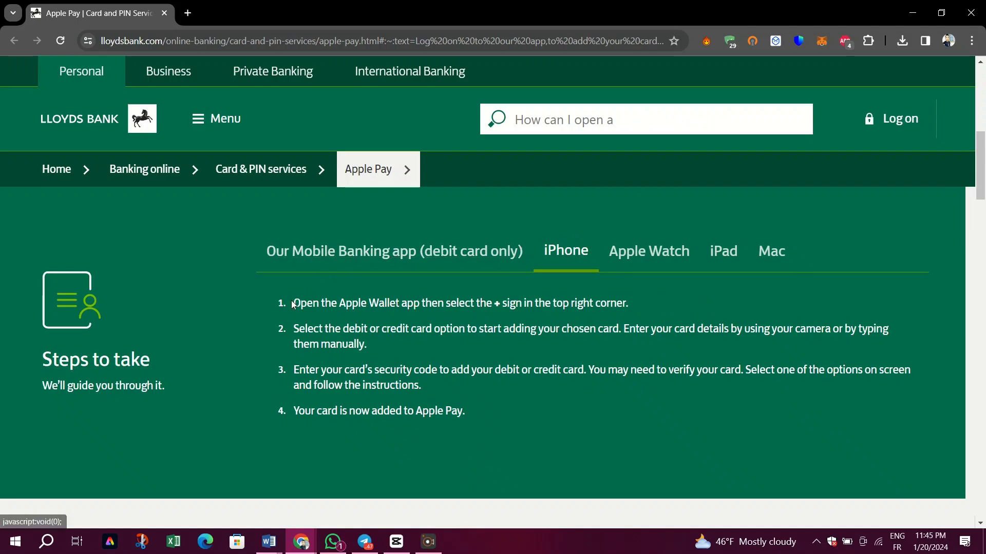
pyautogui.moveTo(293, 303); pyautogui.dragTo(548, 303)
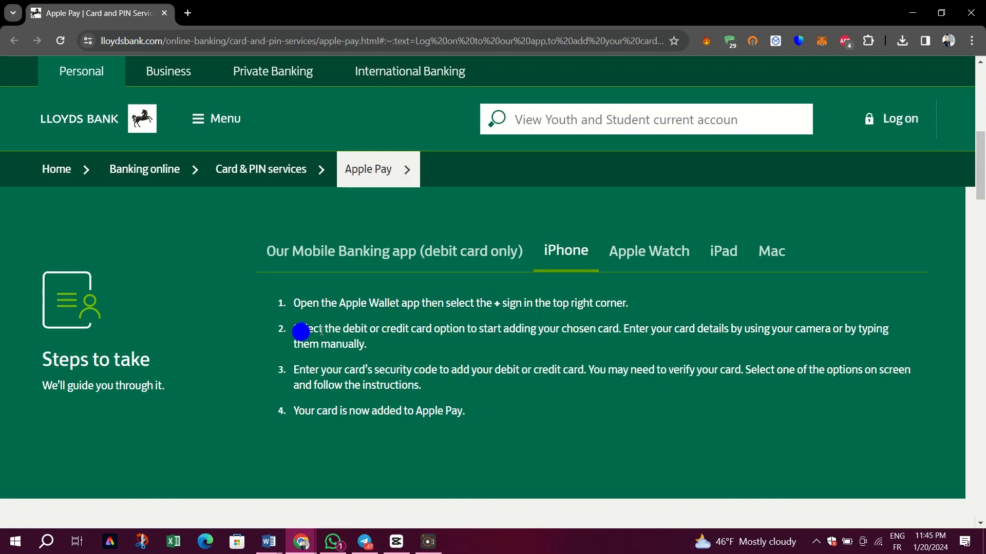
pyautogui.moveTo(300, 328); pyautogui.dragTo(598, 341)
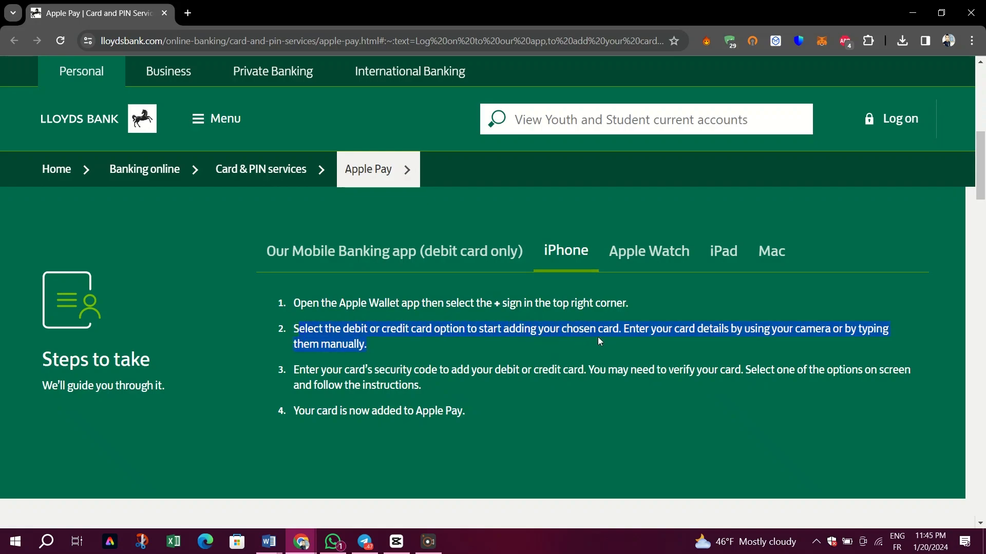
pyautogui.click(702, 353)
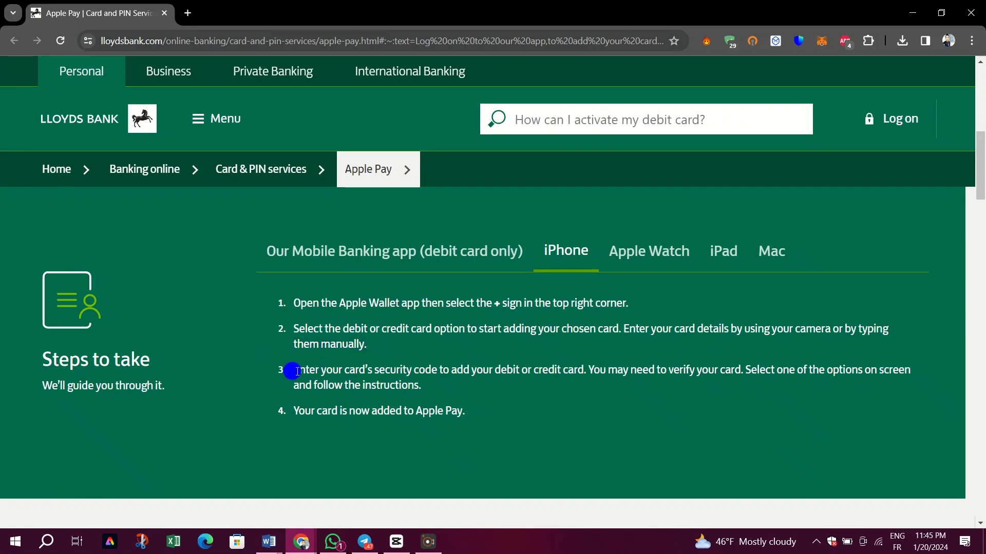
# Step: Highlight the third security code step, then scroll down to the Apple Pay explained FAQs
pyautogui.moveTo(296, 370); pyautogui.dragTo(485, 369)
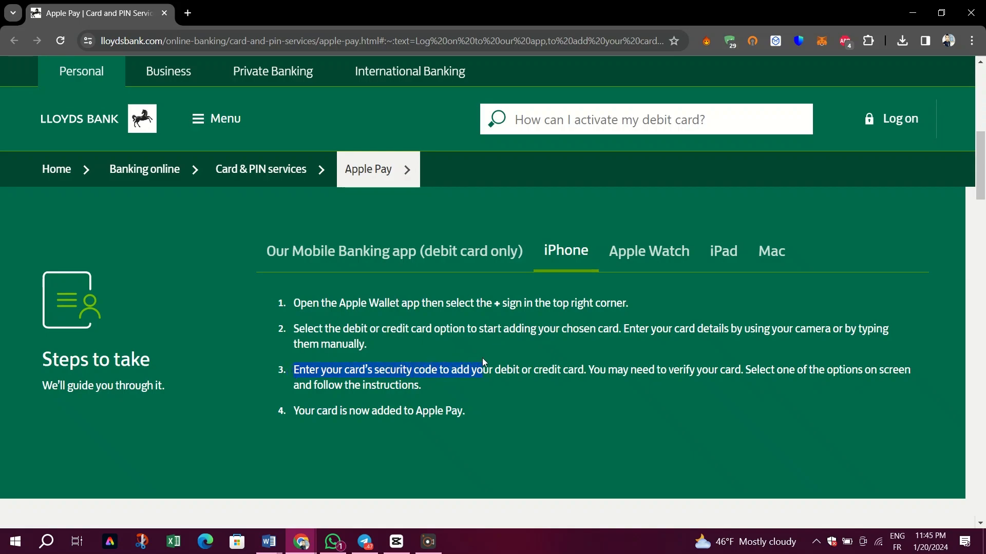
pyautogui.moveTo(482, 370); pyautogui.dragTo(587, 370)
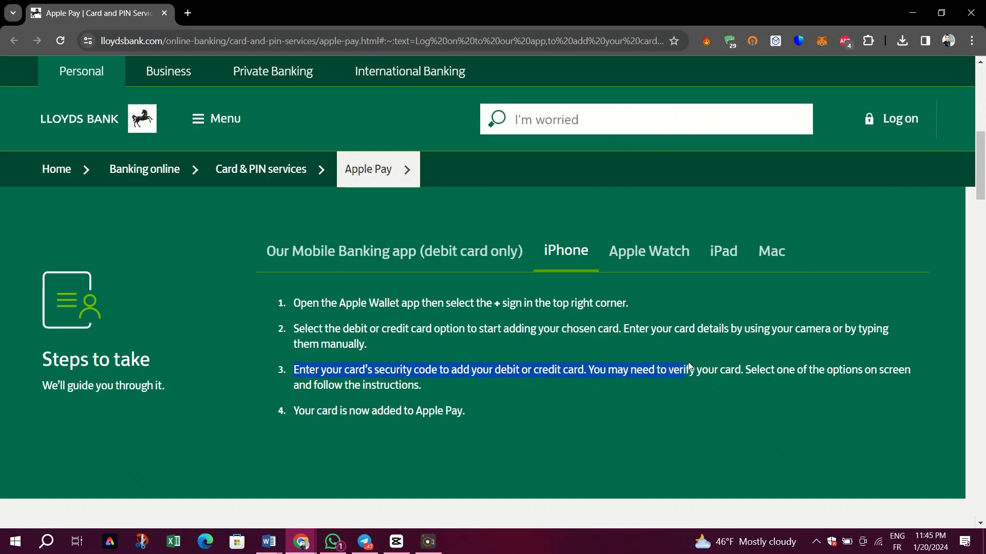
pyautogui.write('about my finances, what can I do?')
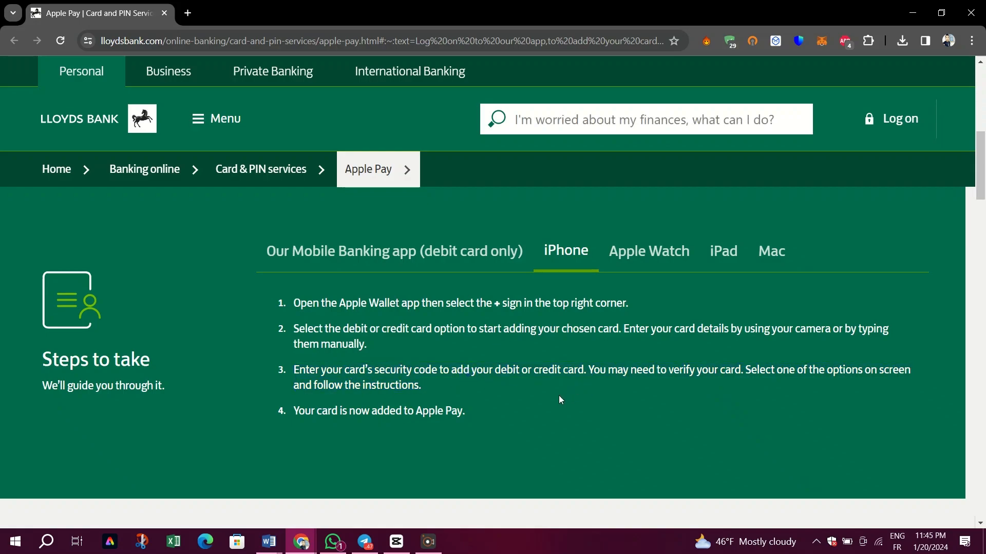
pyautogui.scroll(-3)
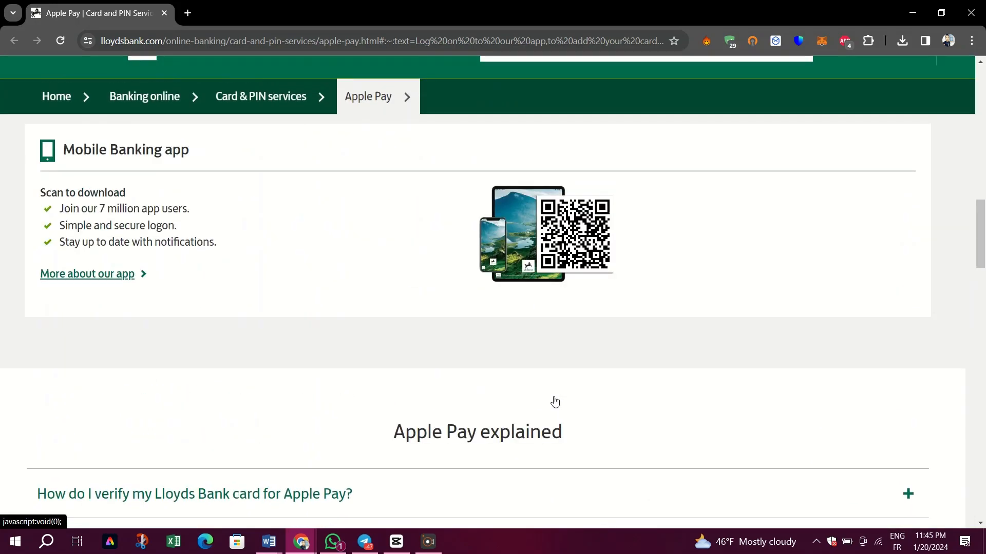
# Step: Scroll back up to the Set up and use Apple Pay benefits
pyautogui.scroll(3)
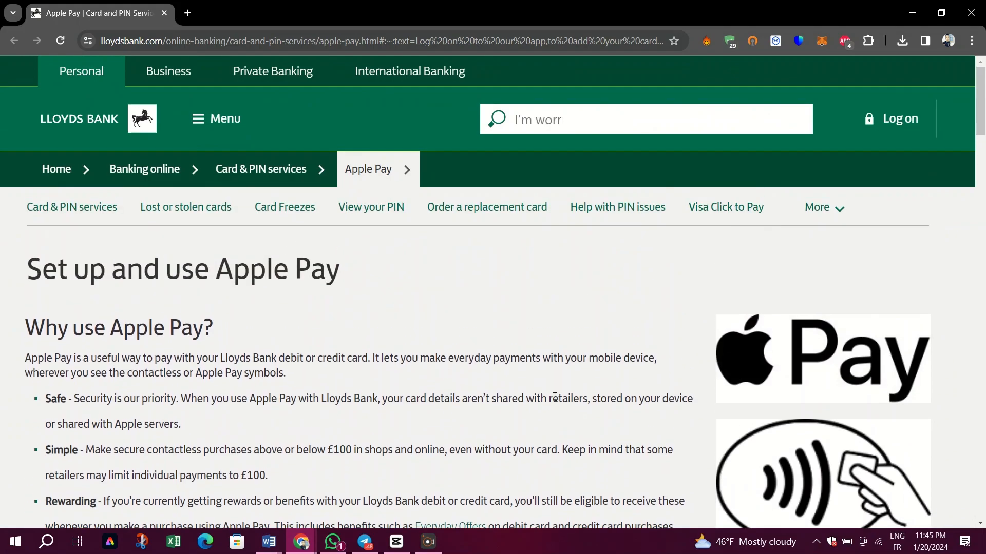